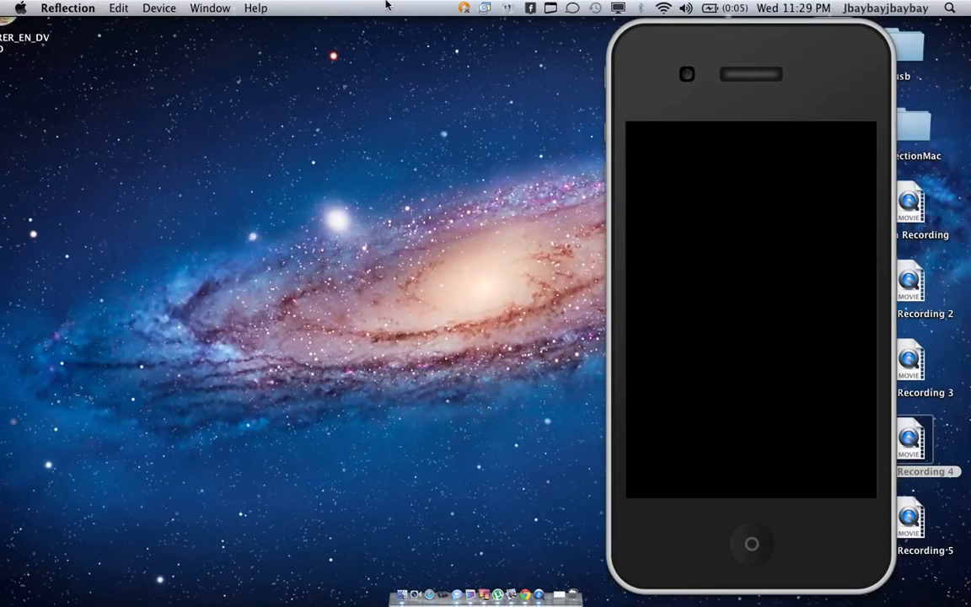
# Step: Put Reflection into full screen so the iPhone and iPad mirrors sit side by side
pyautogui.click(159, 7)
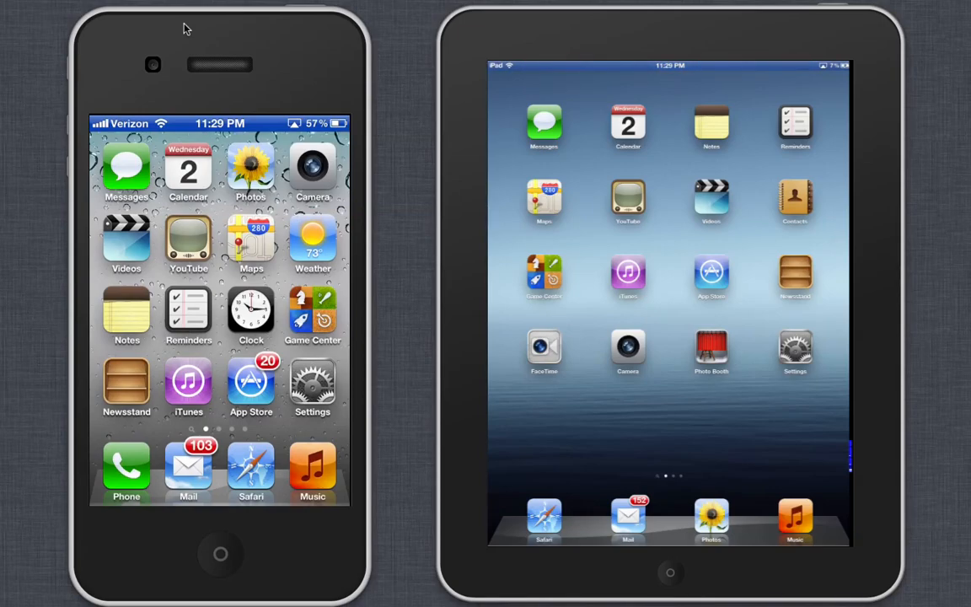
pyautogui.moveTo(514, 81)
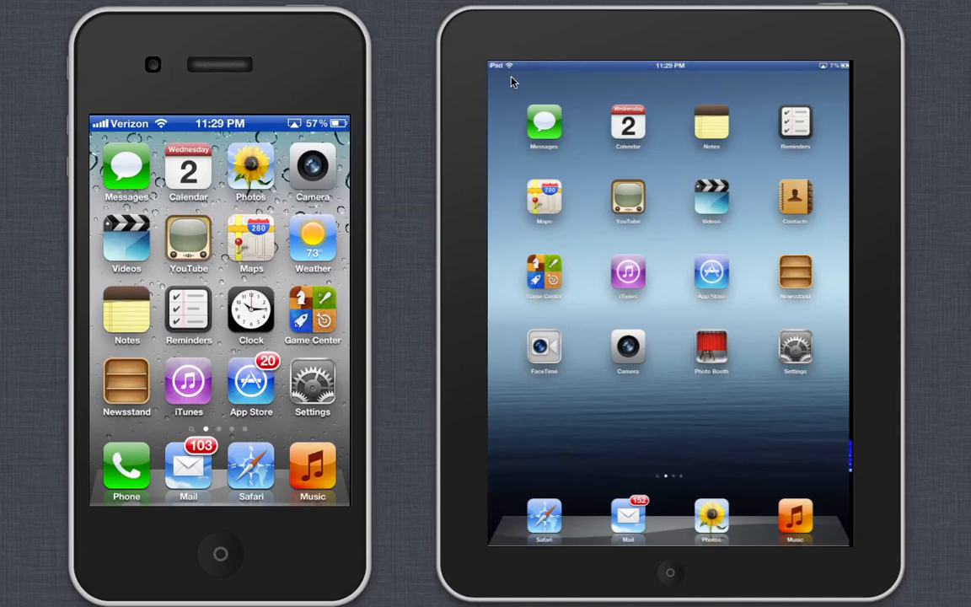
pyautogui.moveTo(364, 133)
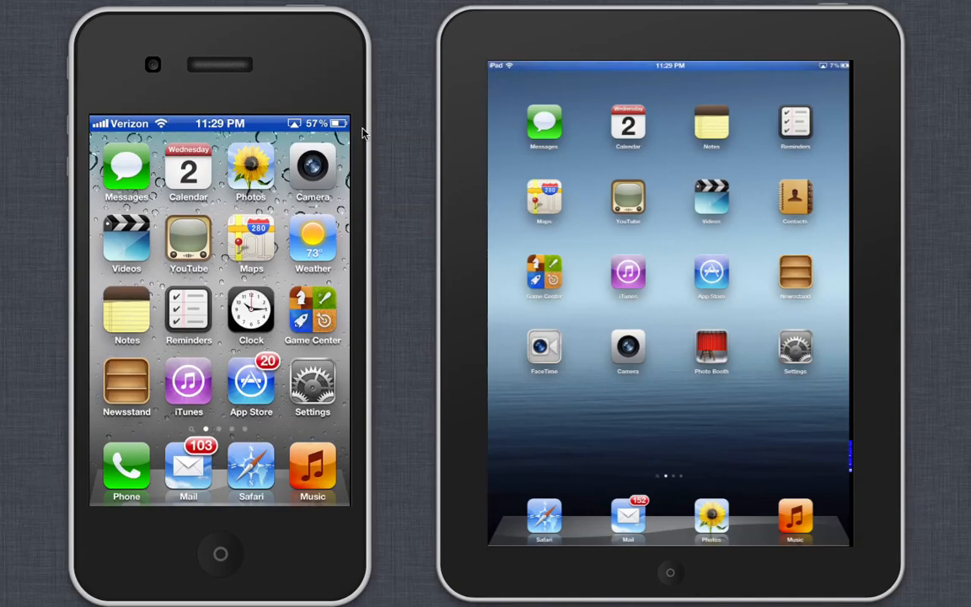
pyautogui.moveTo(390, 216)
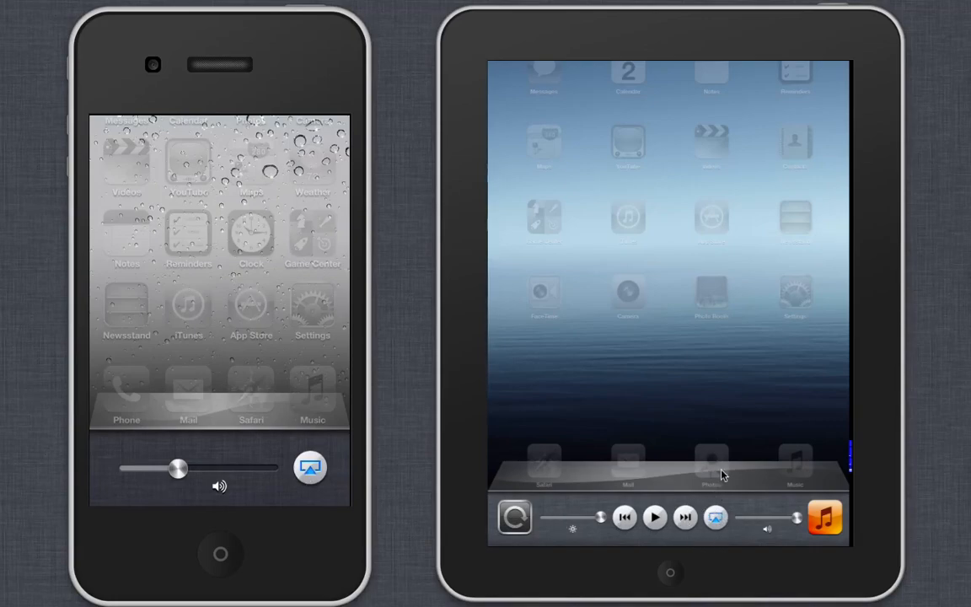
pyautogui.moveTo(495, 433)
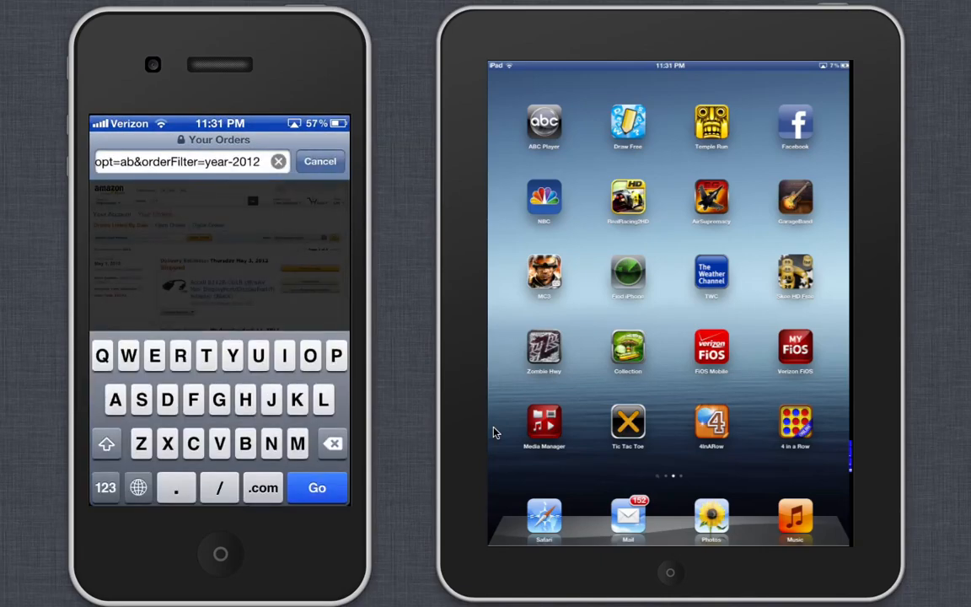
# Step: Go to Google on the iPhone and enter 'grjehehehrf jrhyfhy' into its search field
pyautogui.write('g')
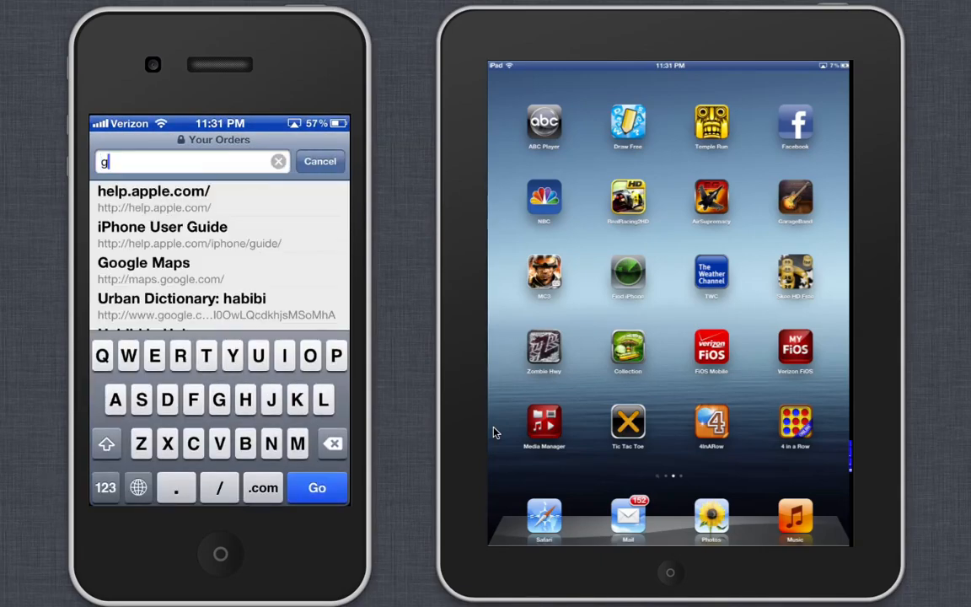
pyautogui.write('oo')
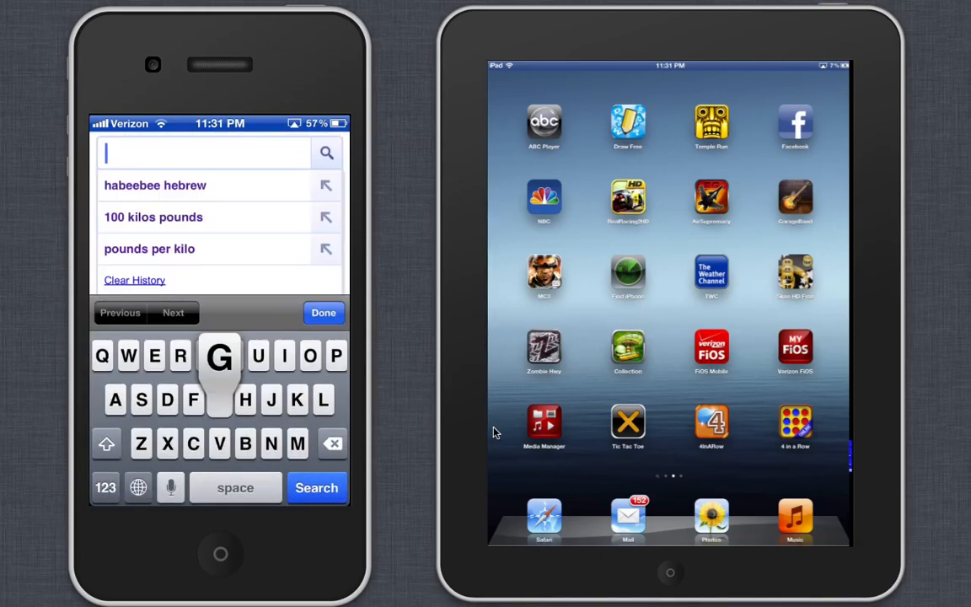
pyautogui.write('grjehehehrf')
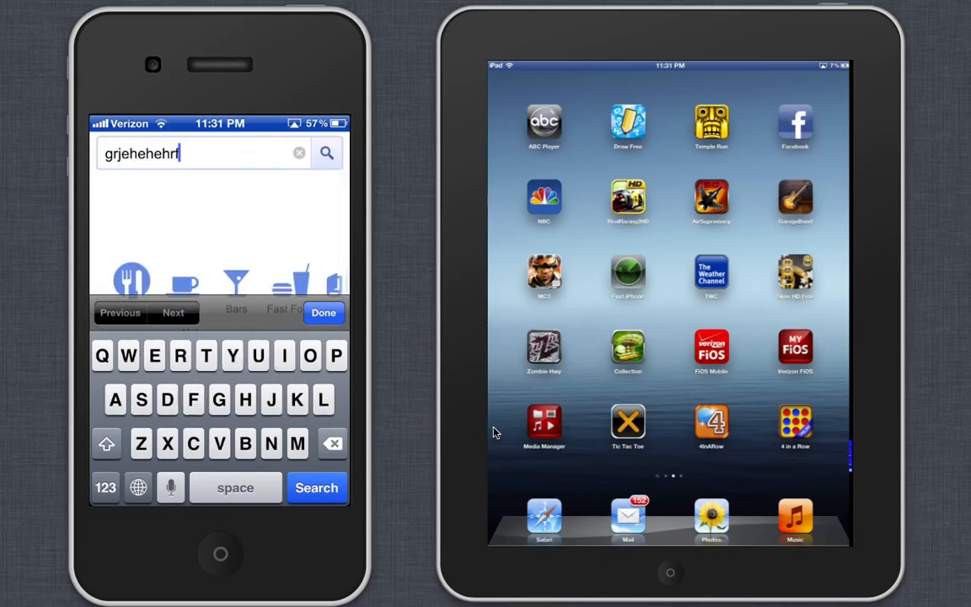
pyautogui.write('jrhyfhy')
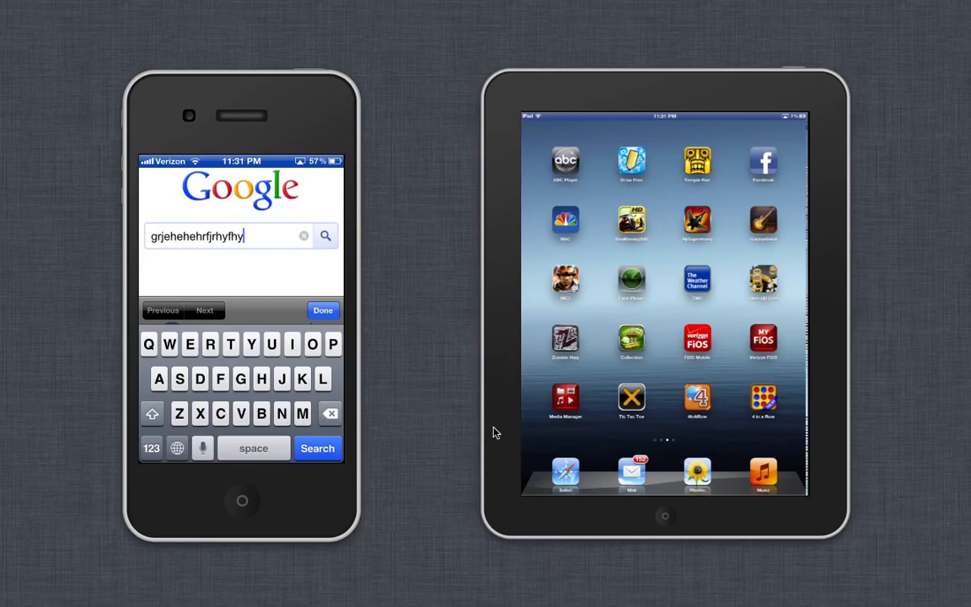
pyautogui.moveTo(202, 250)
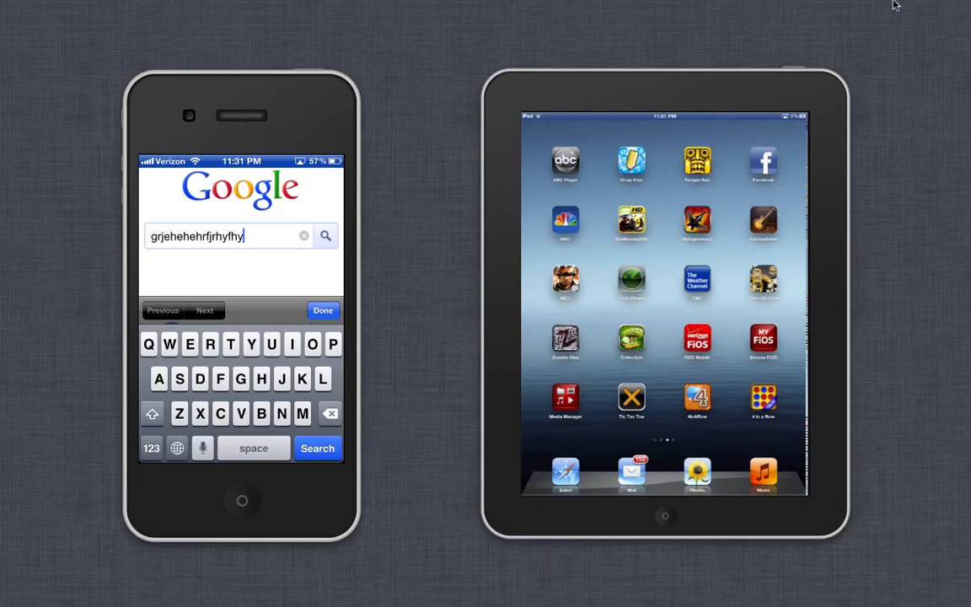
pyautogui.moveTo(657, 61)
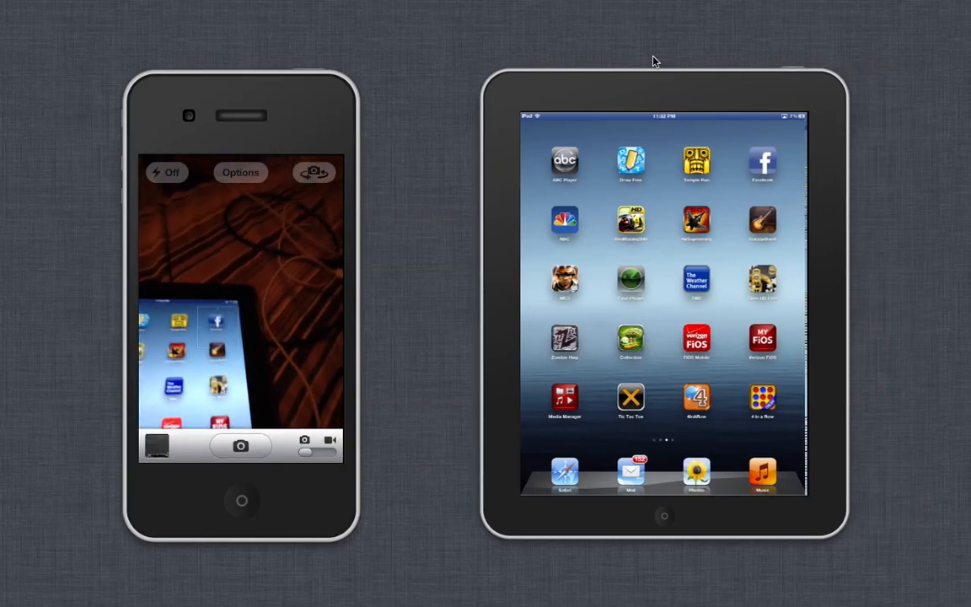
# Step: Launch the iPhone's Camera app and flip it to the front-facing camera
pyautogui.click(315, 172)
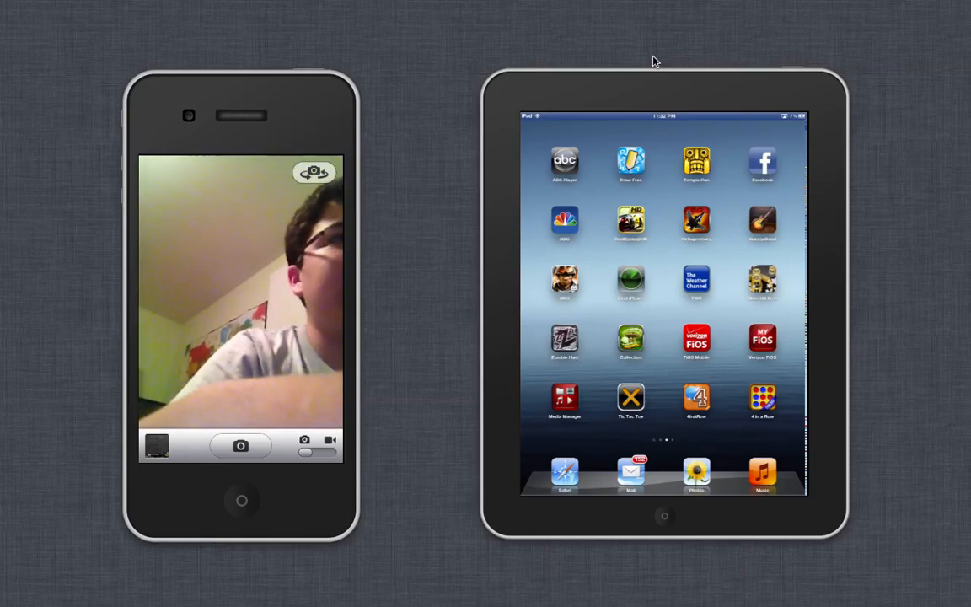
pyautogui.click(240, 445)
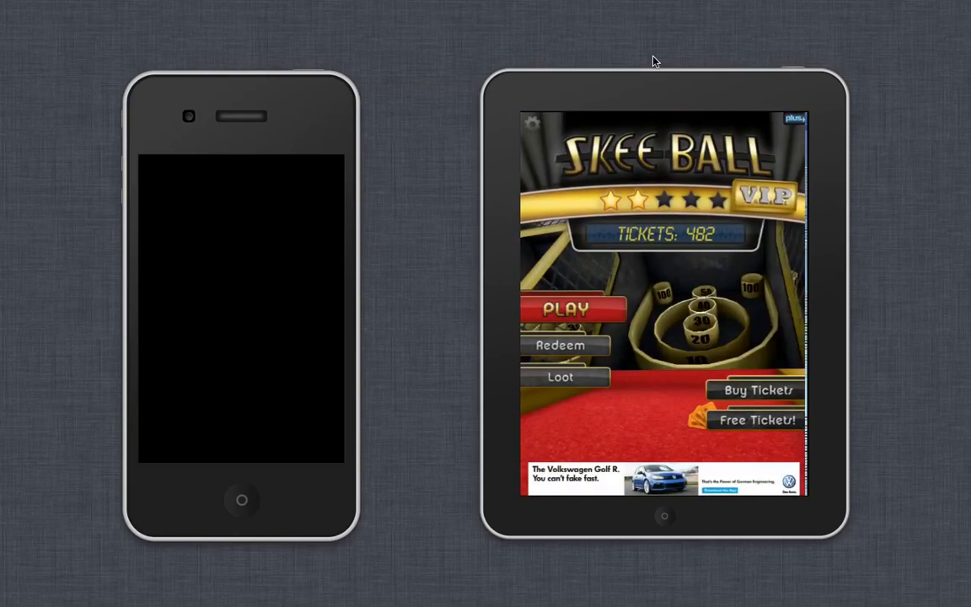
# Step: Start Skee Ball on the iPad while the iPhone's mirror goes dark
pyautogui.click(566, 309)
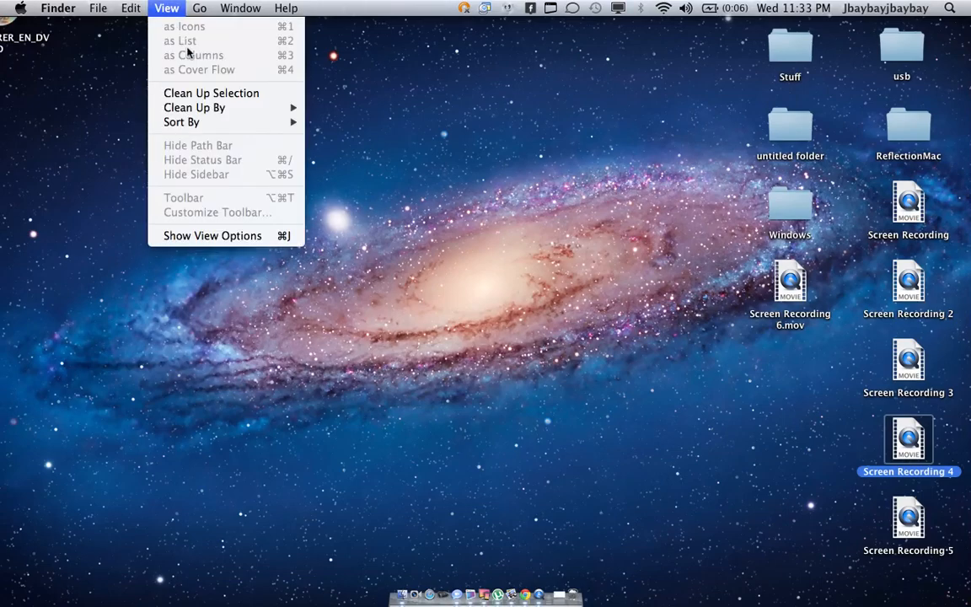
# Step: Leave full screen and bring the iPhone and iPad mirrors up as windows over the desktop
pyautogui.click(443, 434)
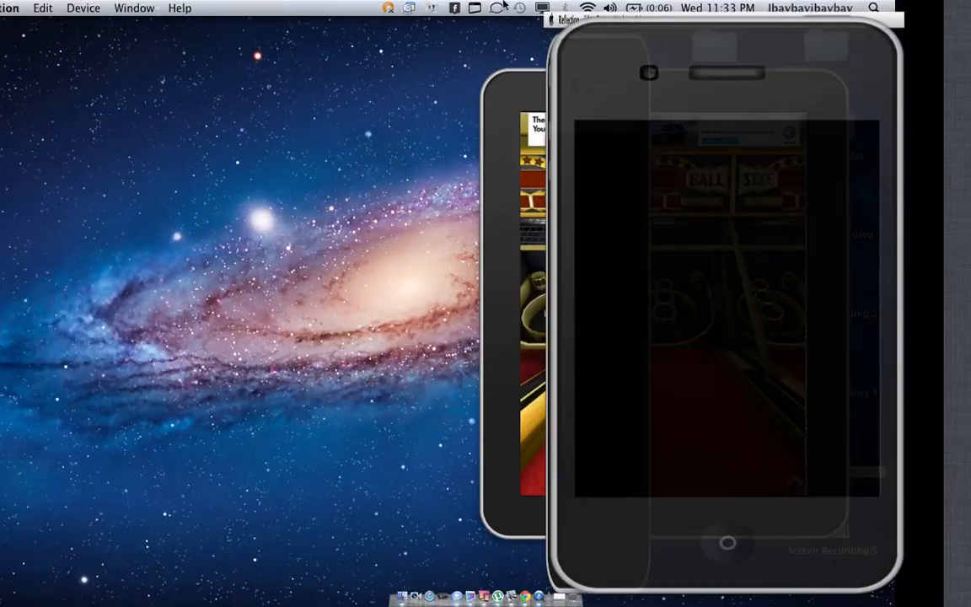
pyautogui.click(159, 7)
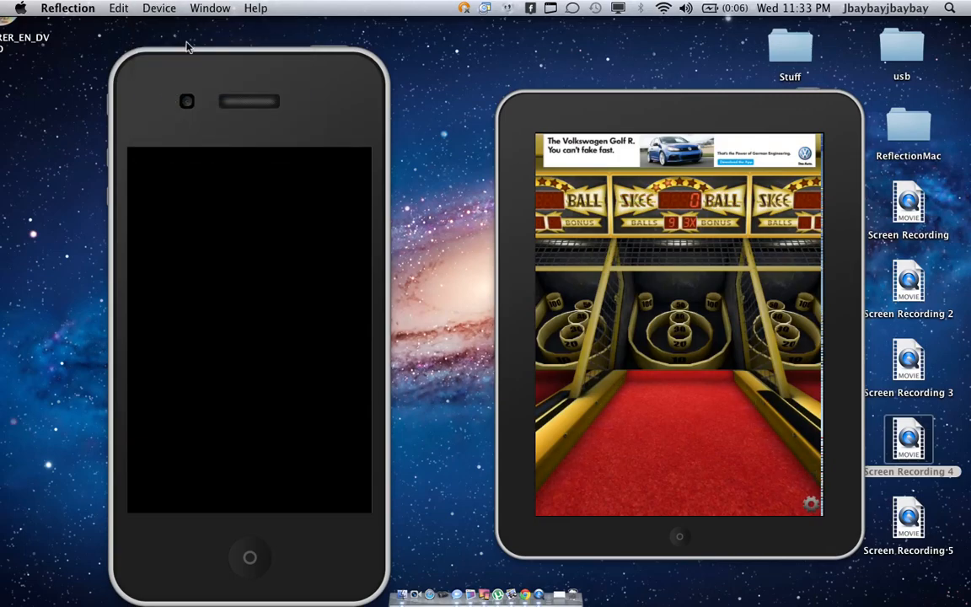
pyautogui.moveTo(262, 131)
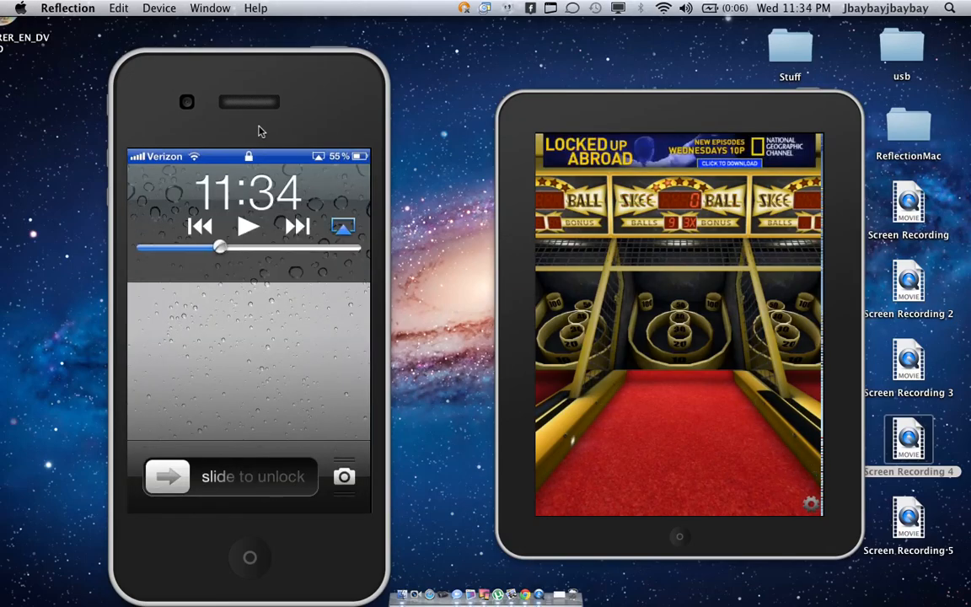
pyautogui.click(343, 226)
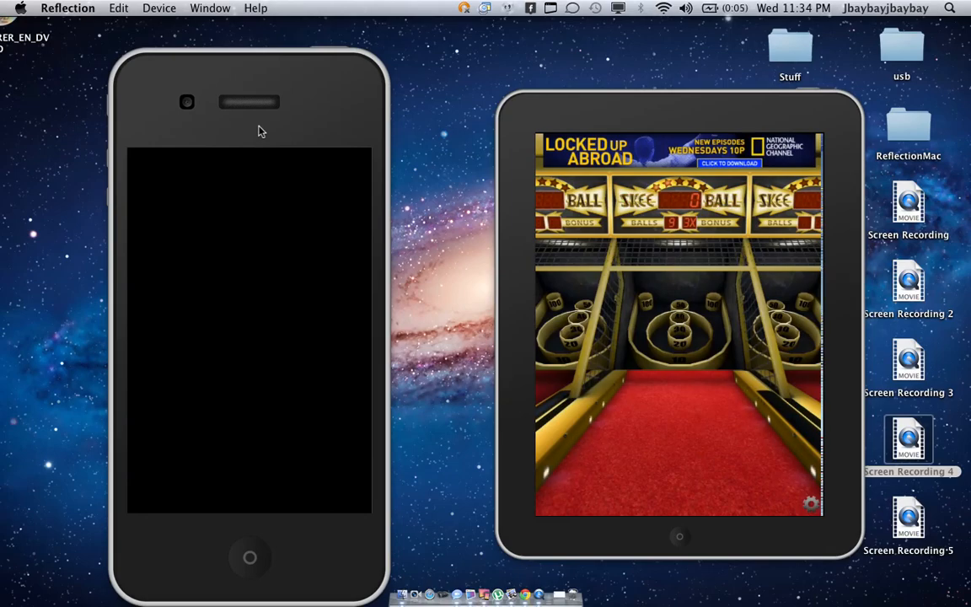
# Step: Close the iPhone's connection from the Device menu, leaving only the iPad mirrored
pyautogui.click(158, 8)
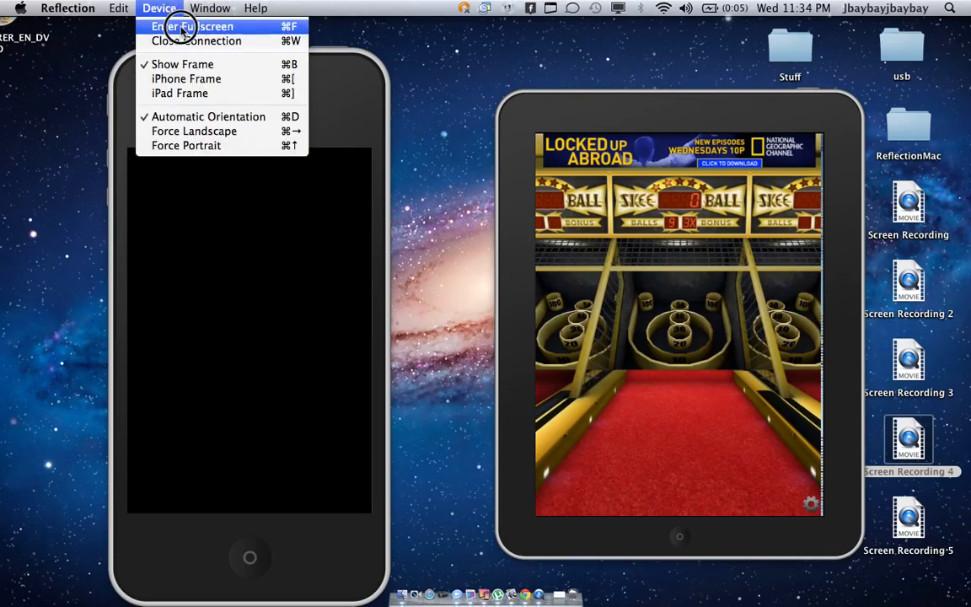
pyautogui.click(198, 26)
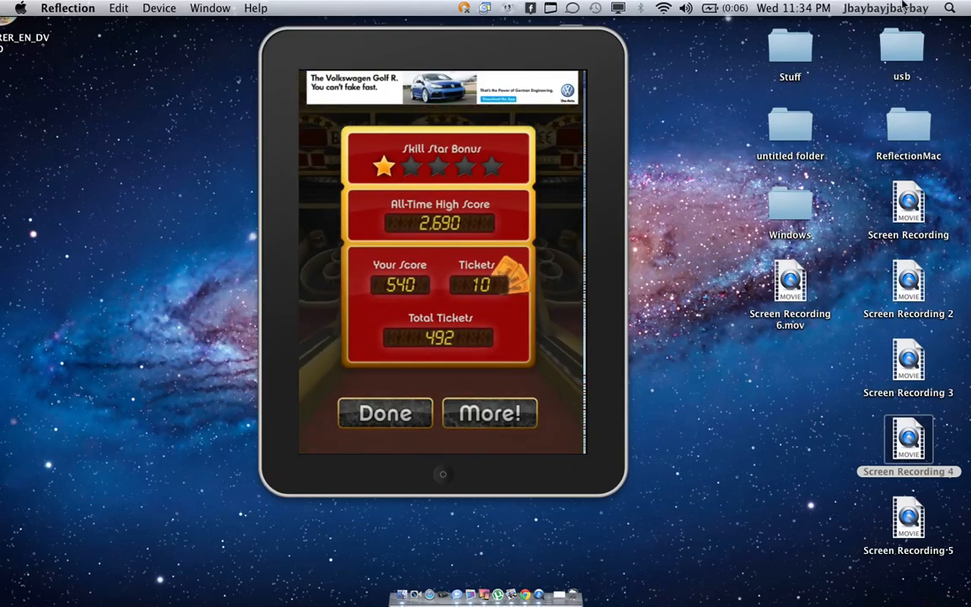
pyautogui.moveTo(849, 64)
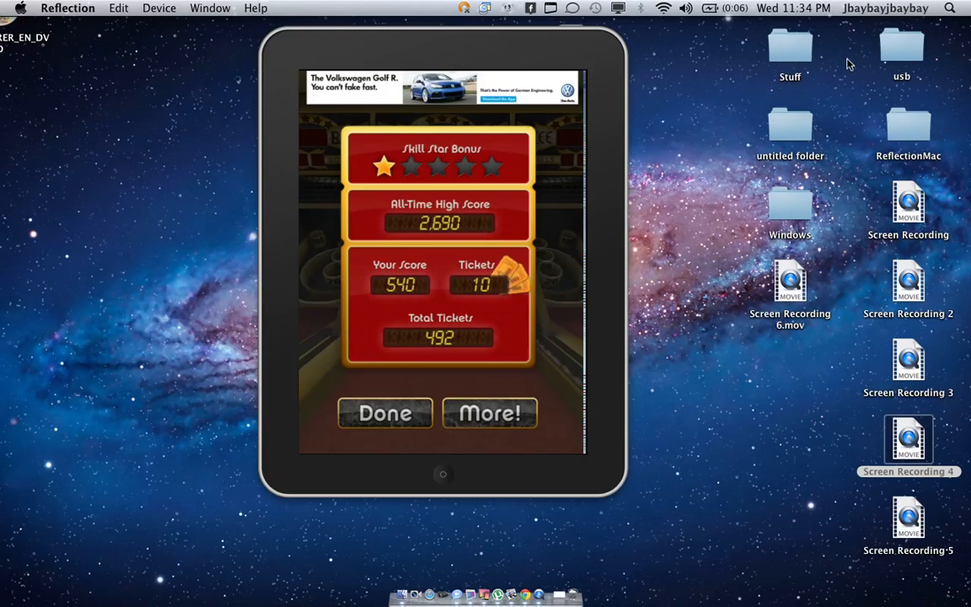
# Step: Search Spotlight for 'qui' and launch QuickTime Player from the Top Hit
pyautogui.write('qui')
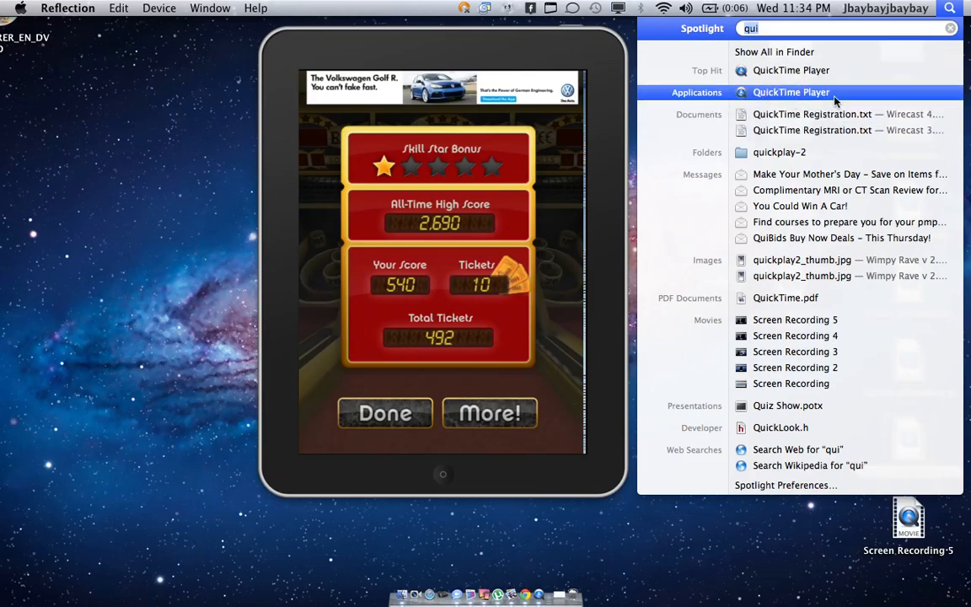
pyautogui.press('Backspace')
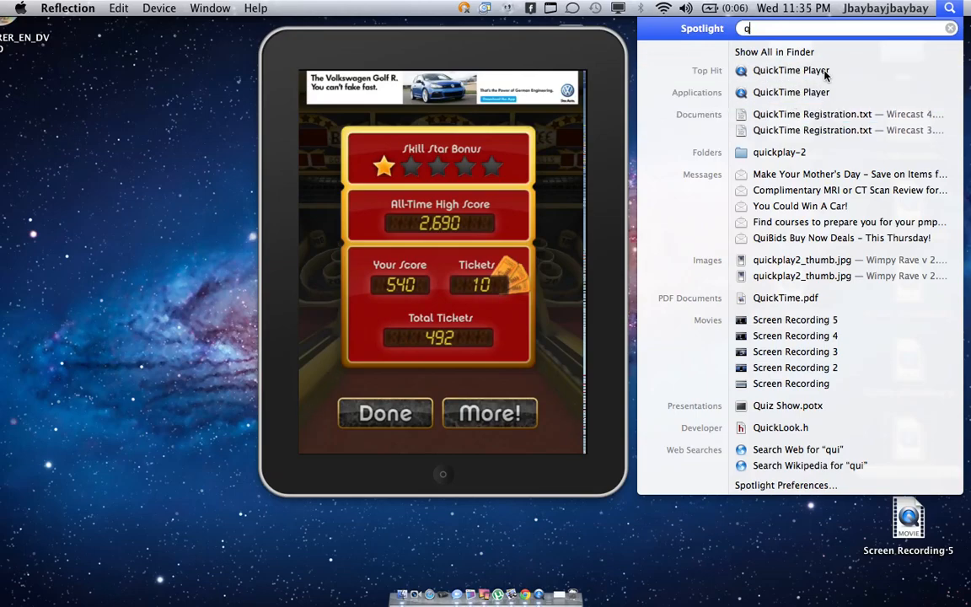
pyautogui.write('ui')
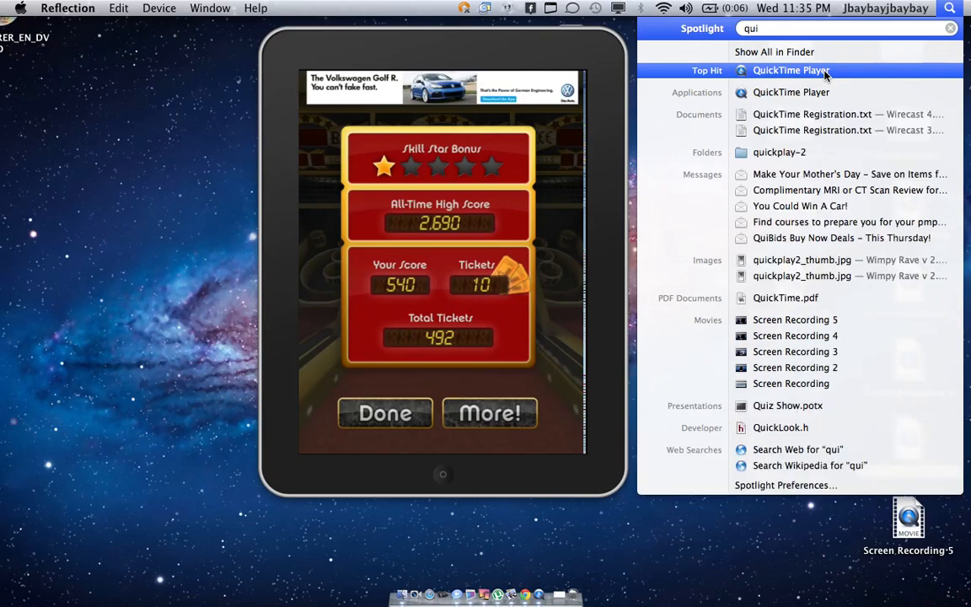
pyautogui.click(790, 70)
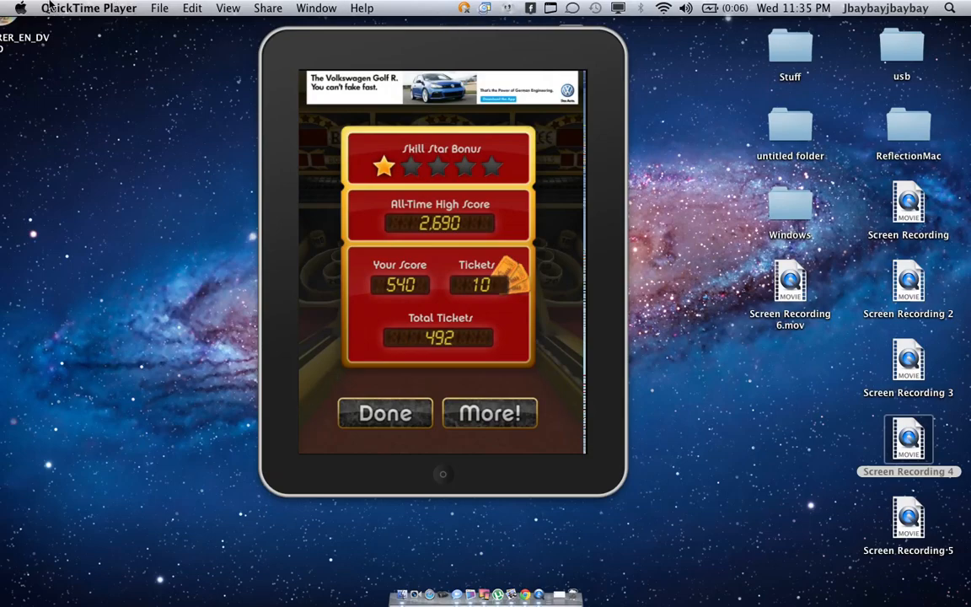
pyautogui.moveTo(130, 212)
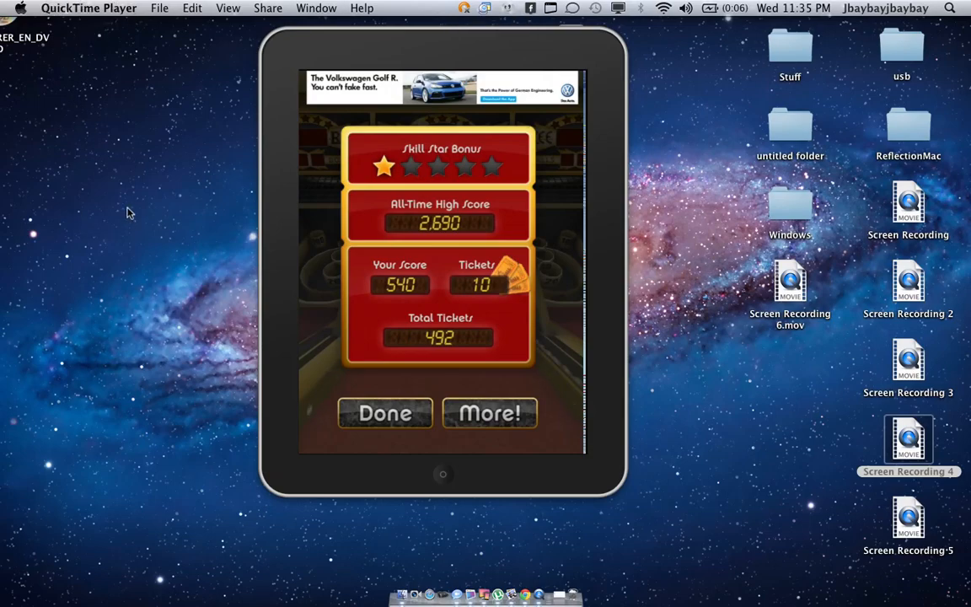
# Step: Make Finder the frontmost app, selecting Screen Recording 4 on the desktop
pyautogui.click(160, 7)
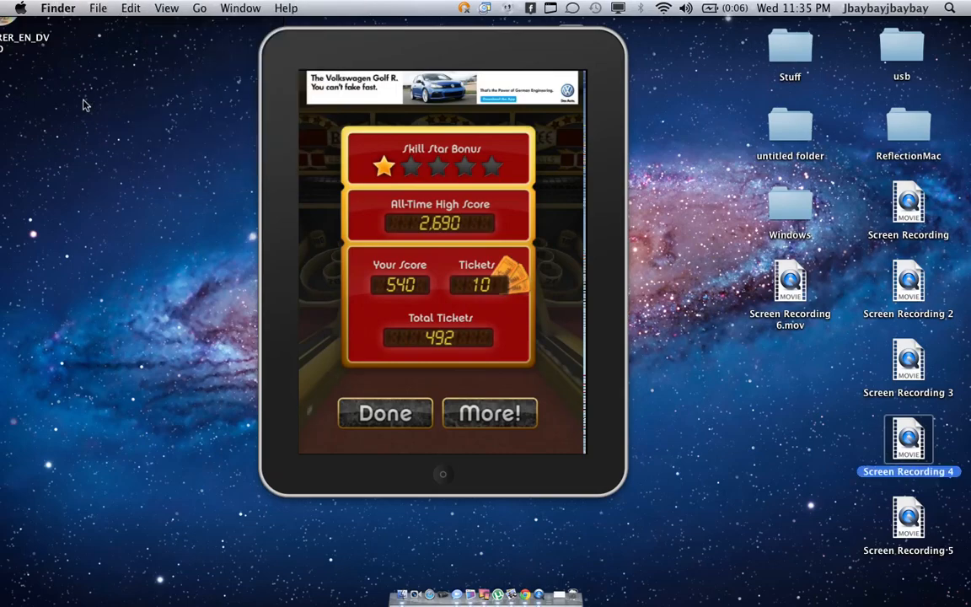
# Step: Reveal the screen recording options: Samson C01U microphone, High quality, save to Desktop
pyautogui.click(198, 266)
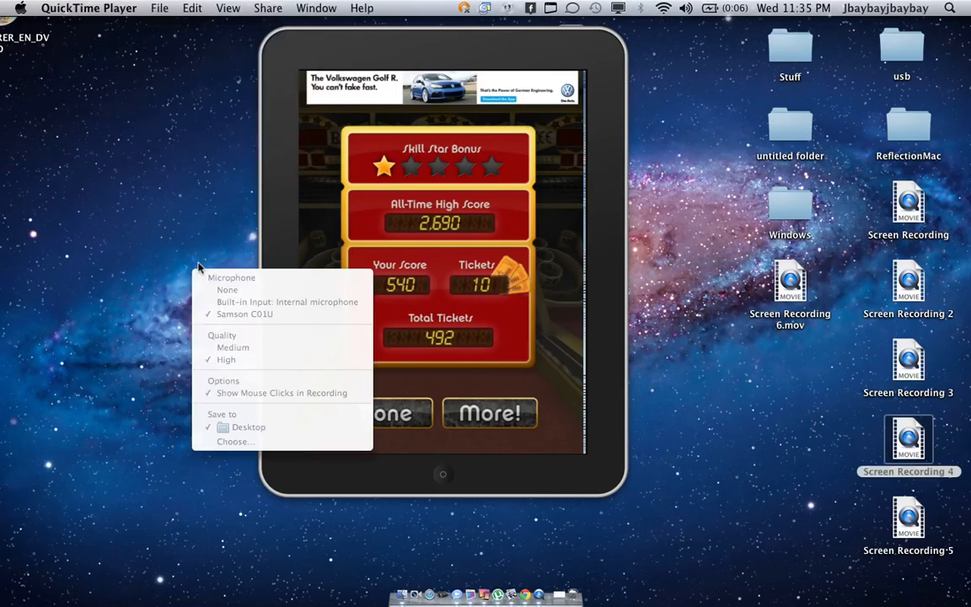
pyautogui.moveTo(234, 377)
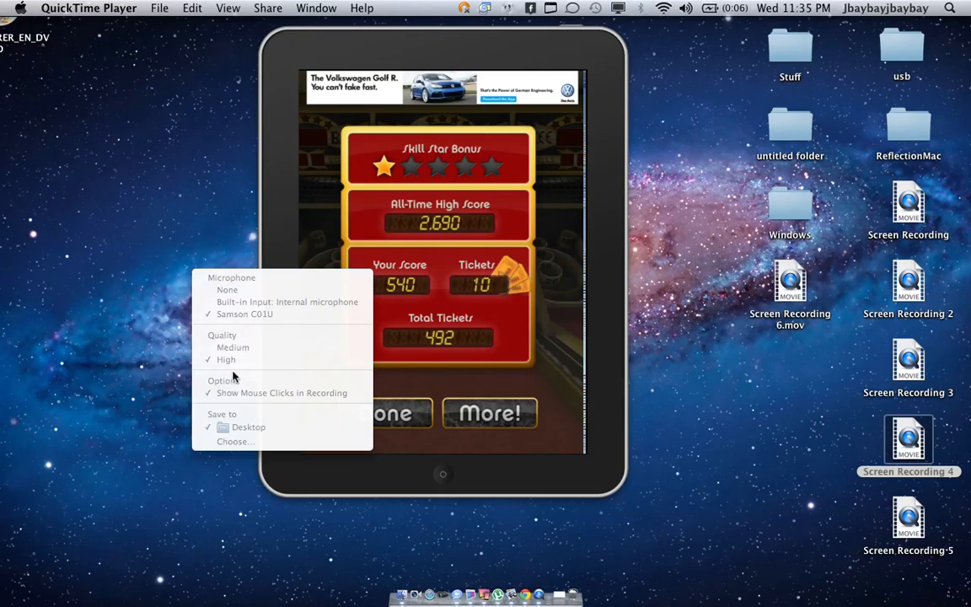
pyautogui.moveTo(274, 433)
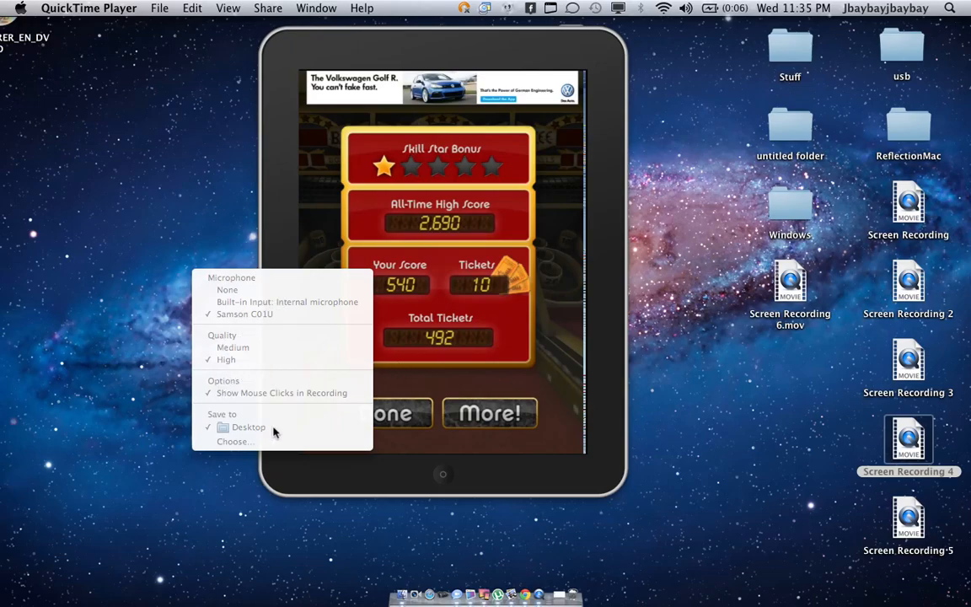
pyautogui.moveTo(257, 431)
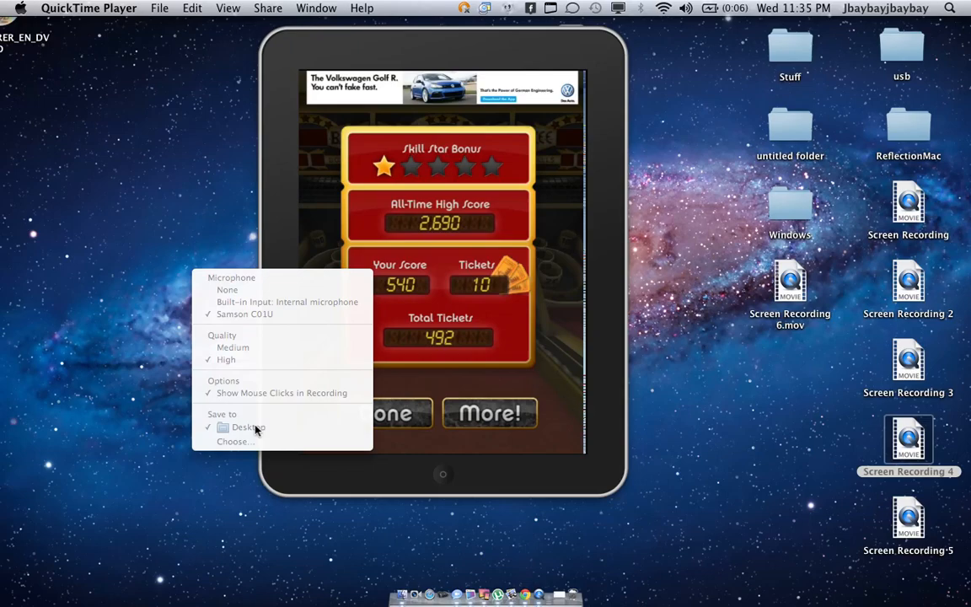
pyautogui.moveTo(38, 331)
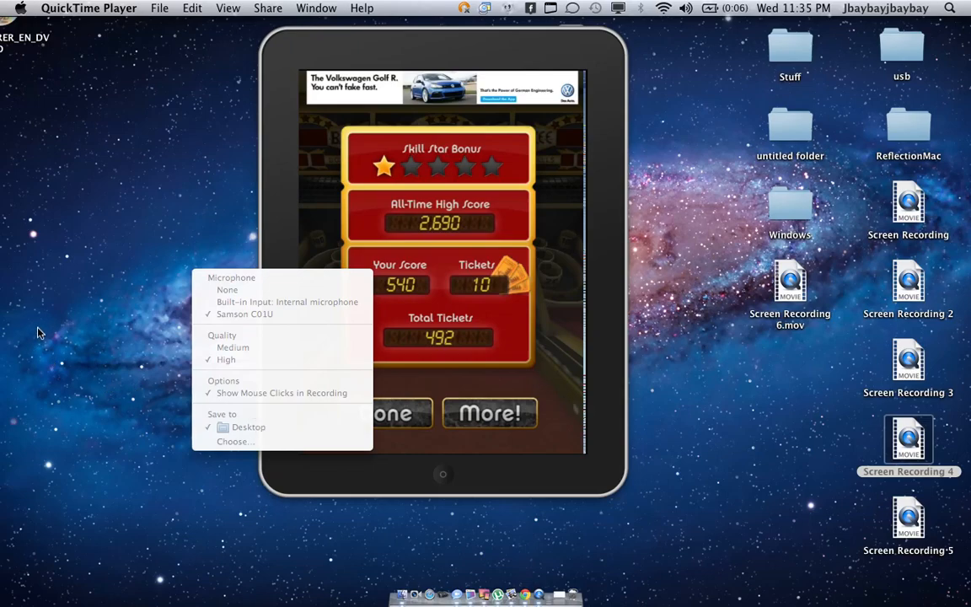
pyautogui.moveTo(869, 136)
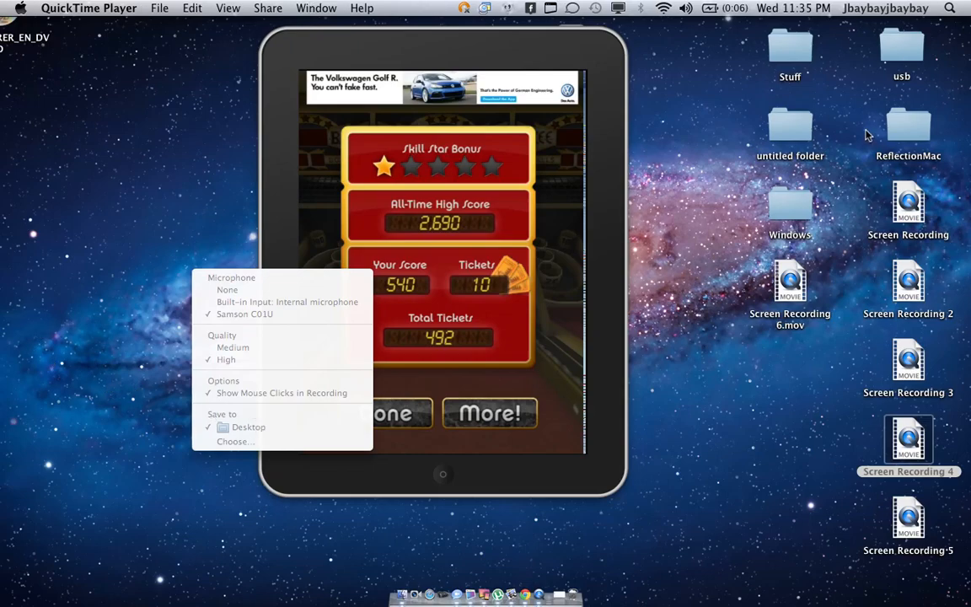
pyautogui.moveTo(166, 260)
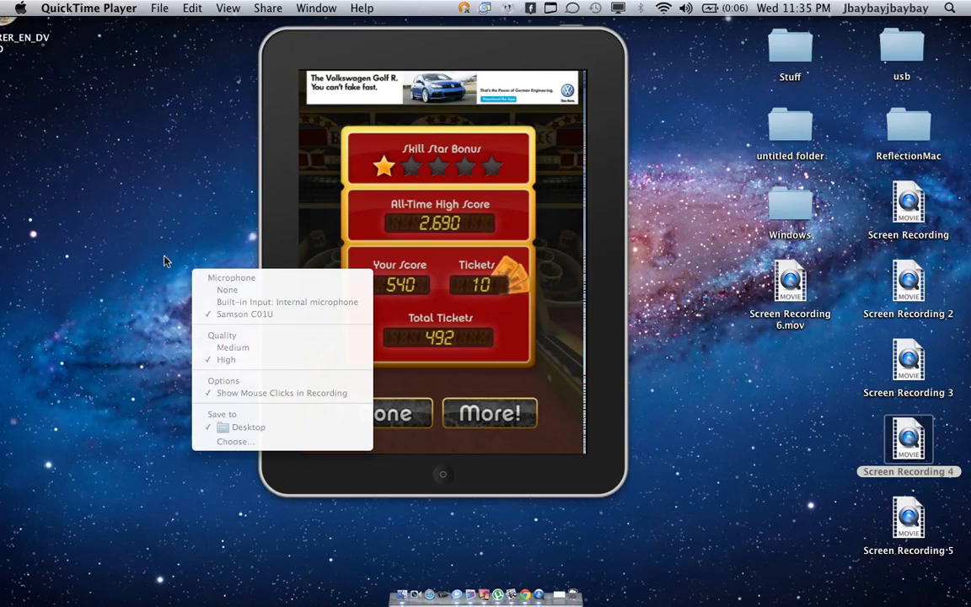
# Step: Start a full-screen recording and show a highlighted click on the mirrored iPad
pyautogui.click(499, 230)
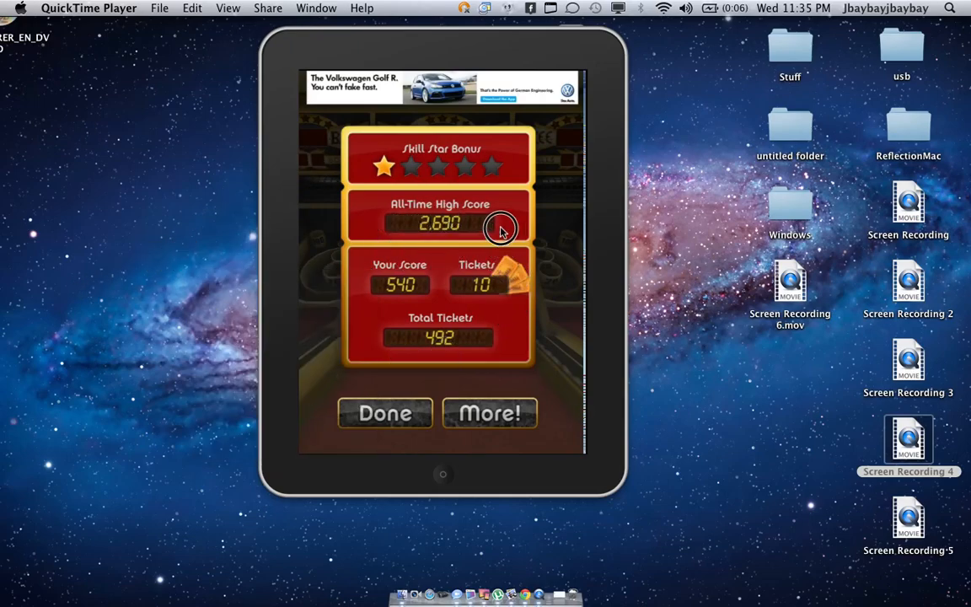
pyautogui.moveTo(659, 383)
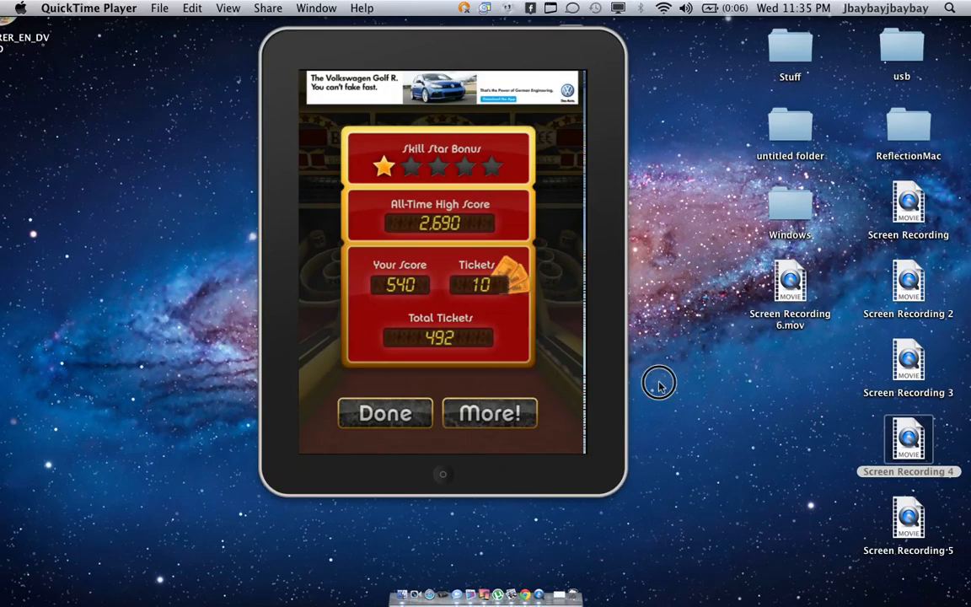
pyautogui.moveTo(289, 188)
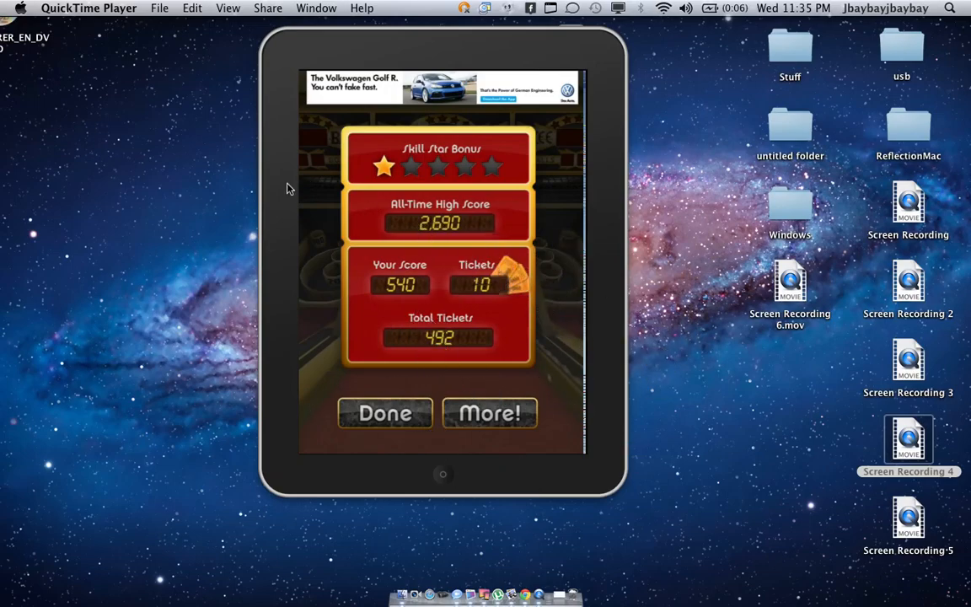
pyautogui.click(370, 215)
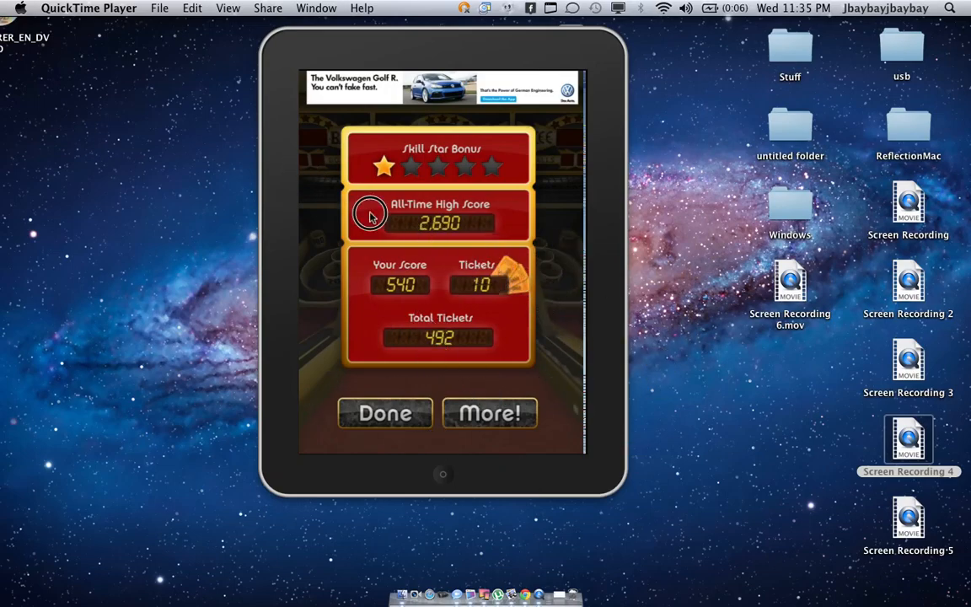
pyautogui.moveTo(211, 145)
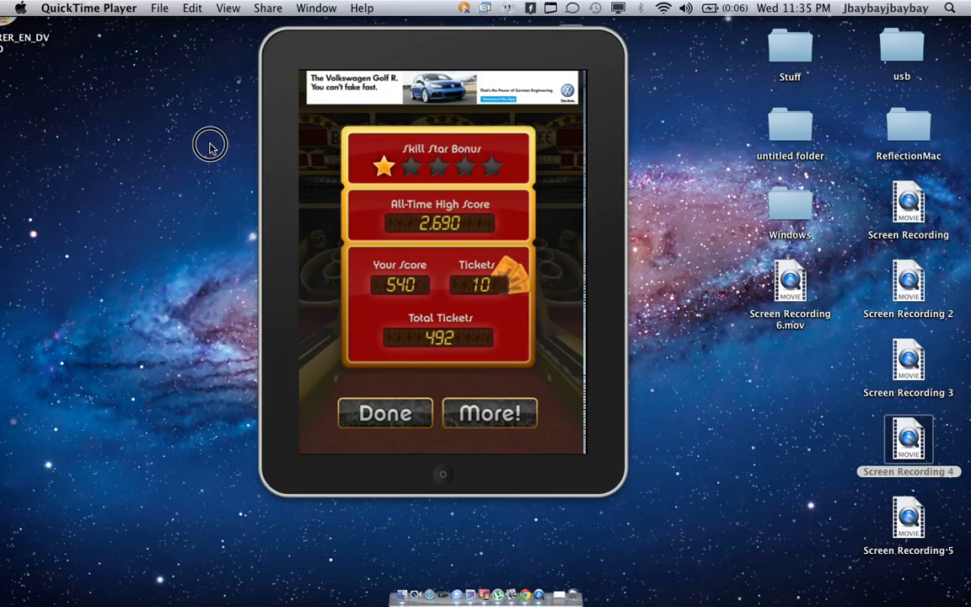
pyautogui.moveTo(377, 148)
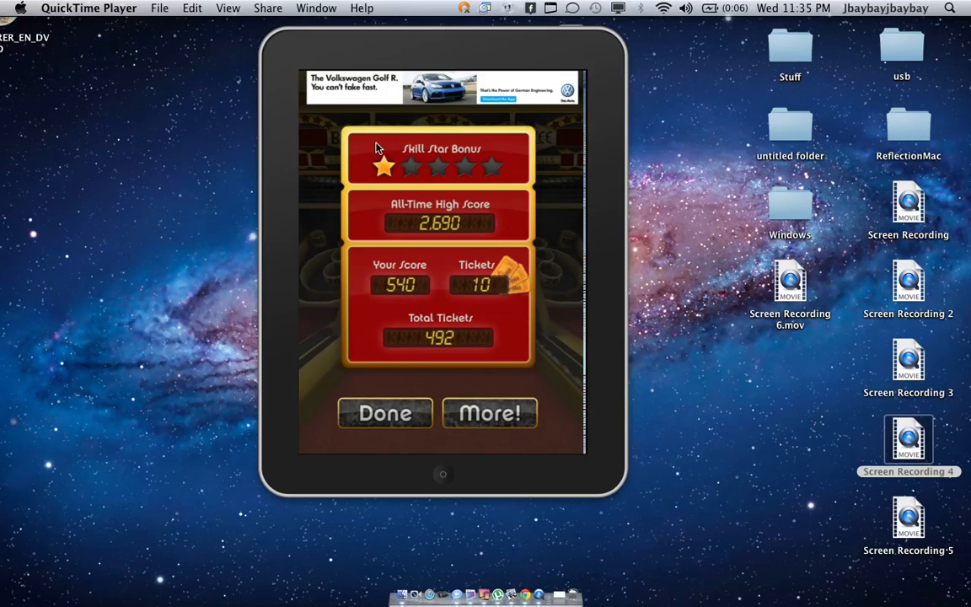
pyautogui.moveTo(151, 105)
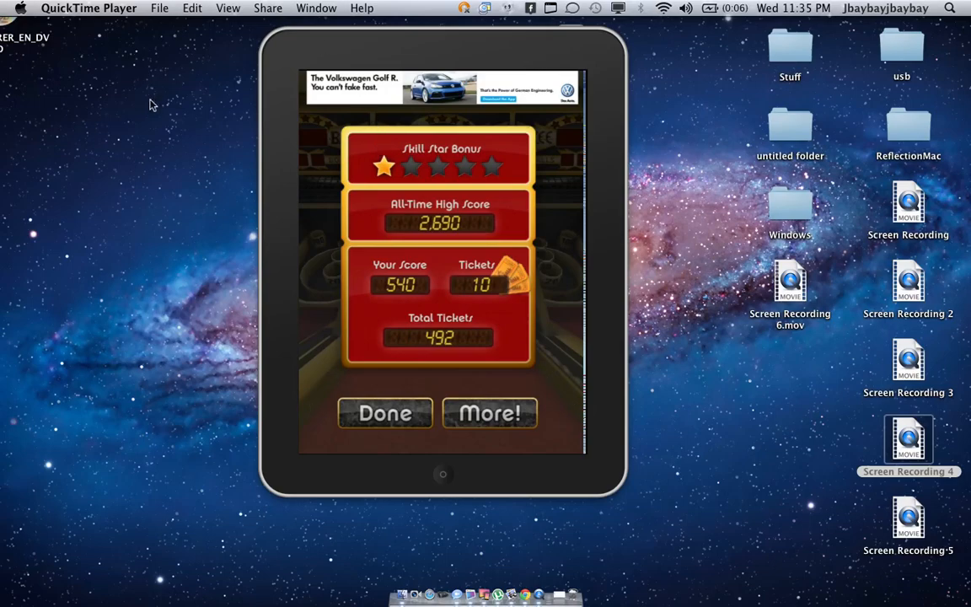